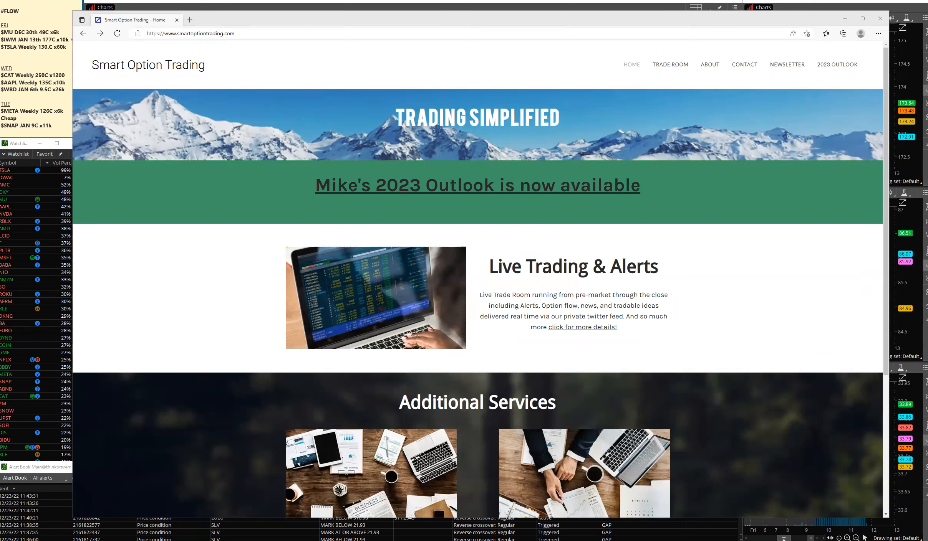
pyautogui.moveTo(441, 194)
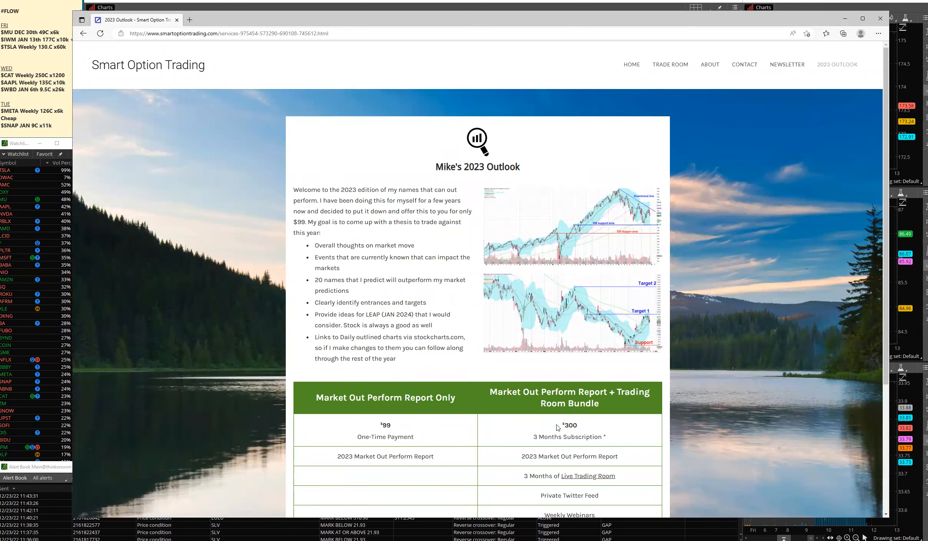
# Close the 2023 Outlook offer page after reviewing it, and maximize the SPY daily chart cell
pyautogui.doubleClick(567, 437)
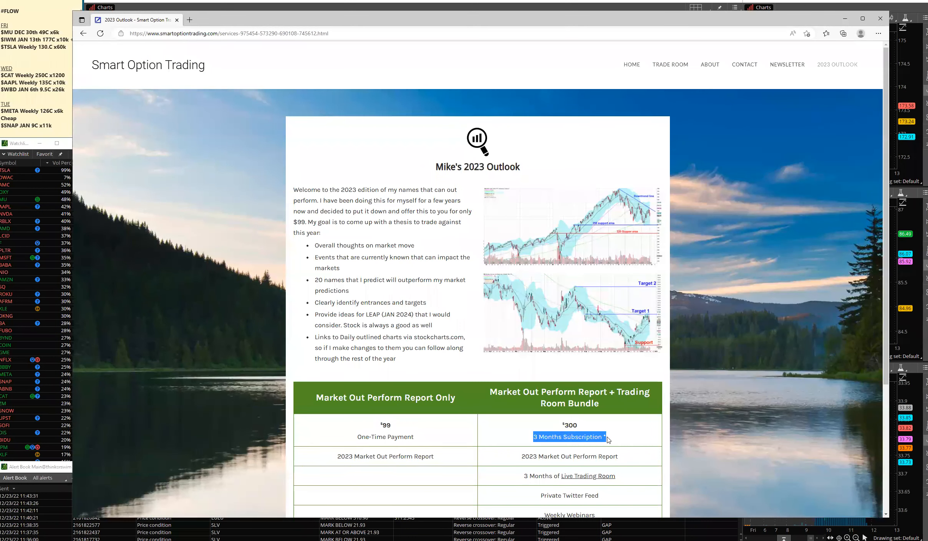
pyautogui.moveTo(443, 367)
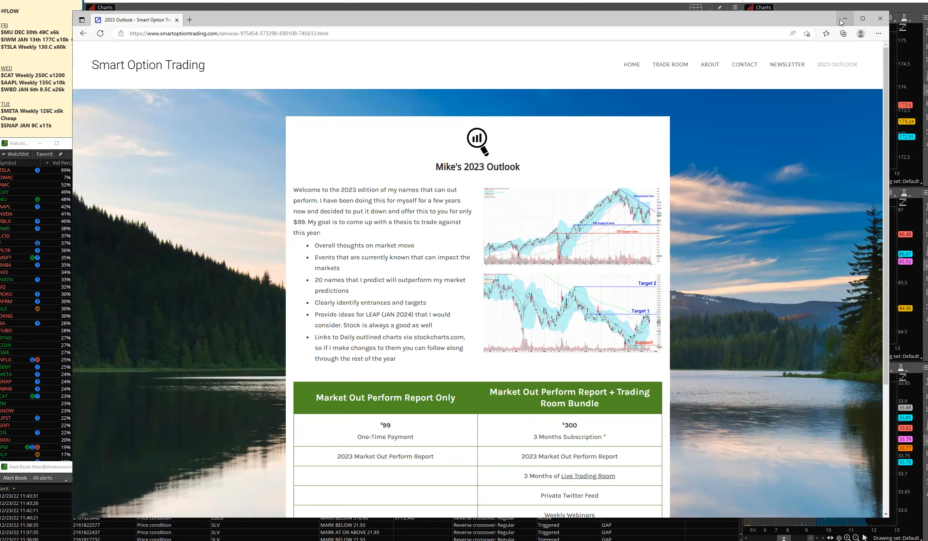
pyautogui.moveTo(738, 121)
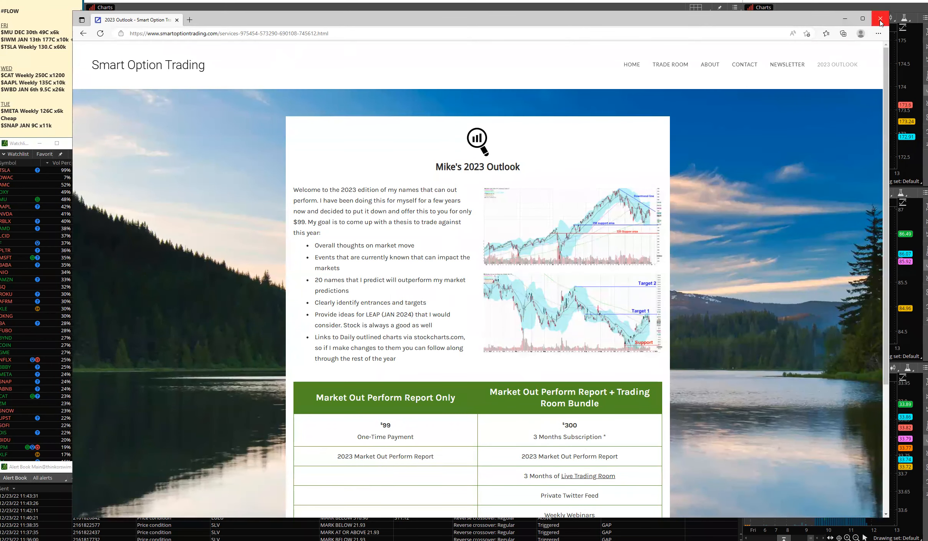
pyautogui.click(879, 19)
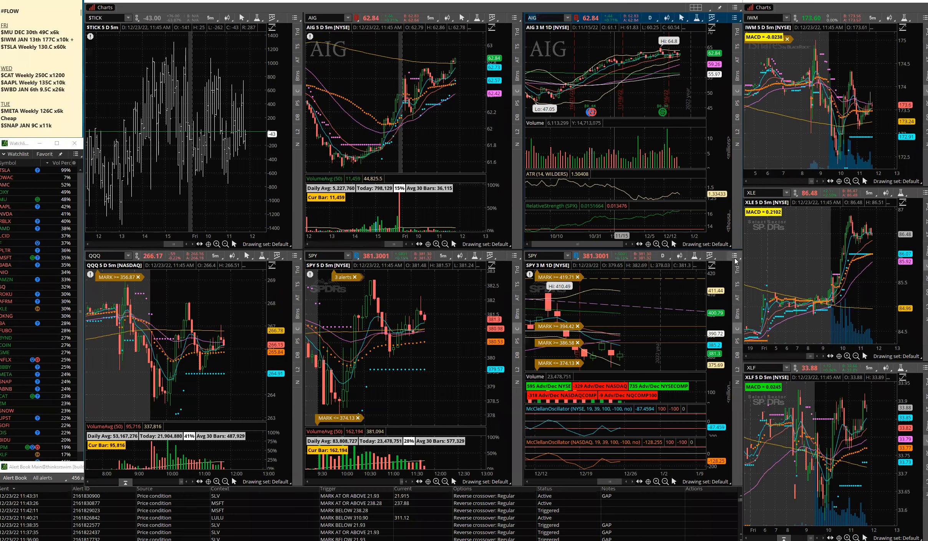
pyautogui.click(733, 256)
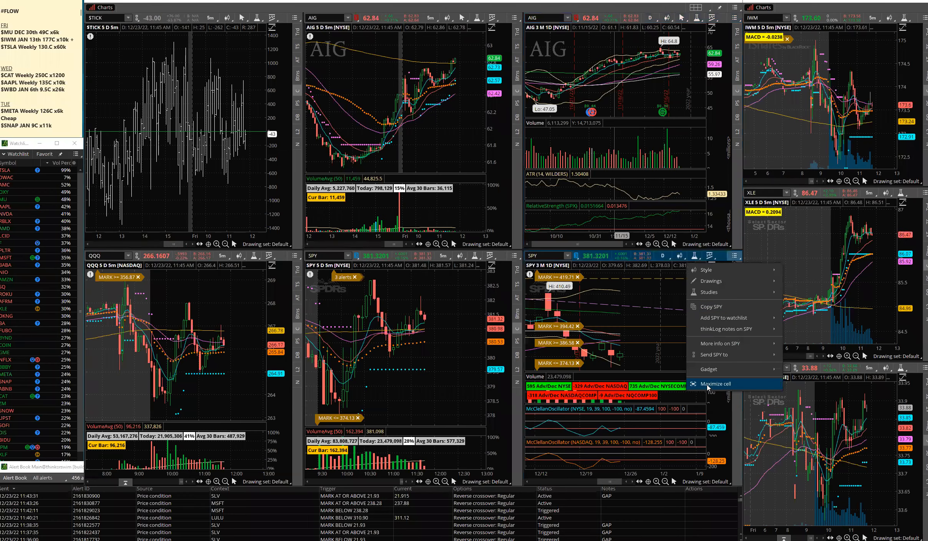
pyautogui.click(714, 383)
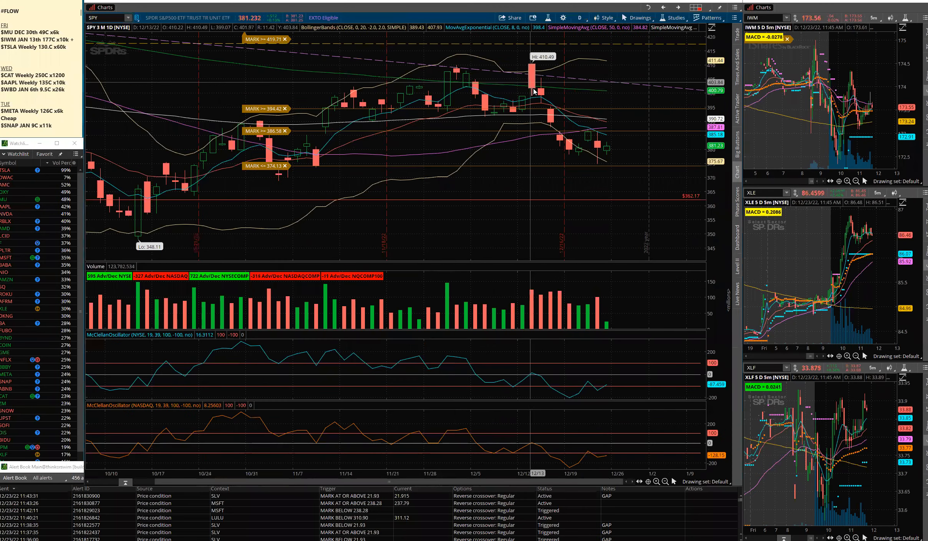
pyautogui.moveTo(577, 157)
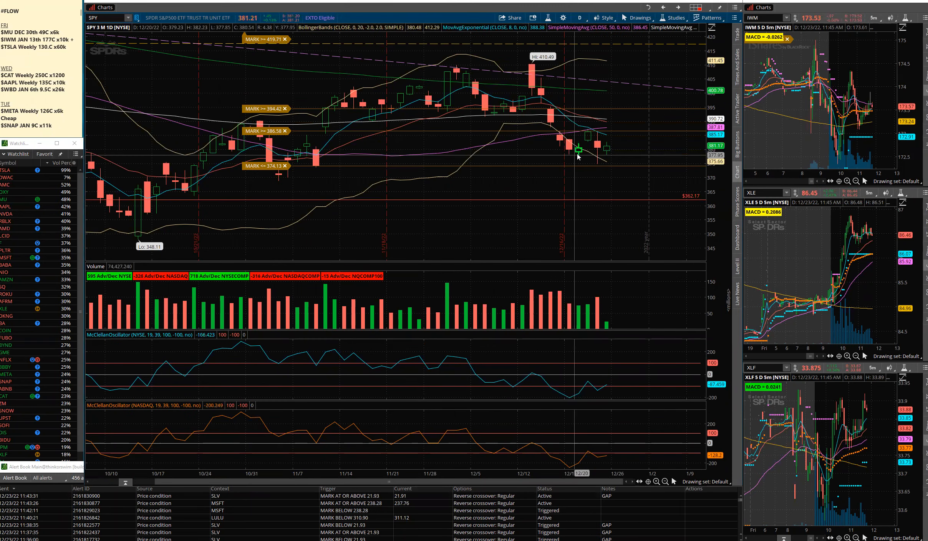
pyautogui.moveTo(596, 139)
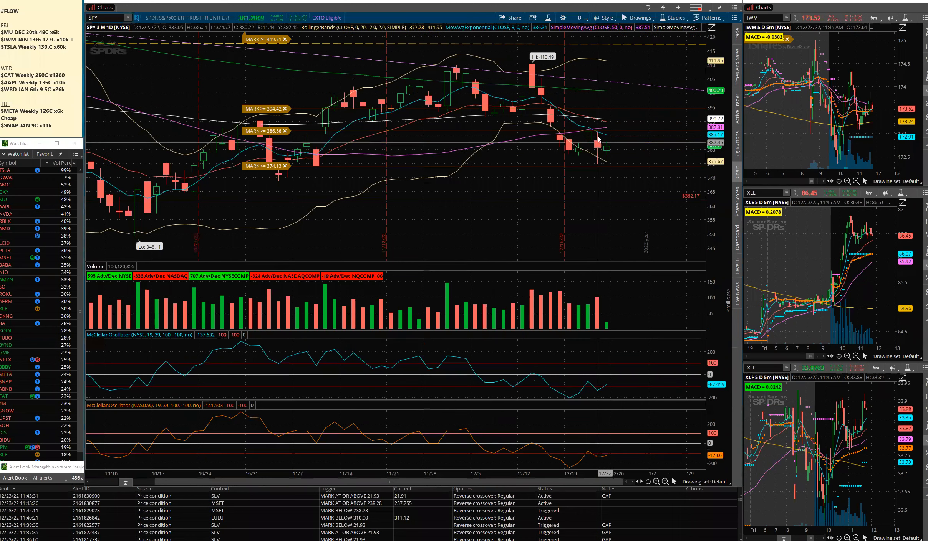
pyautogui.moveTo(596, 157)
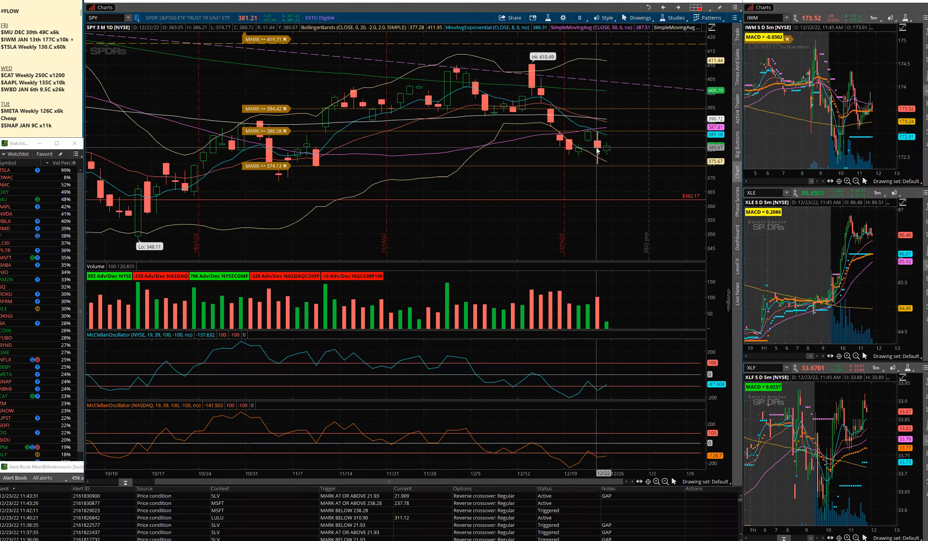
pyautogui.moveTo(535, 153)
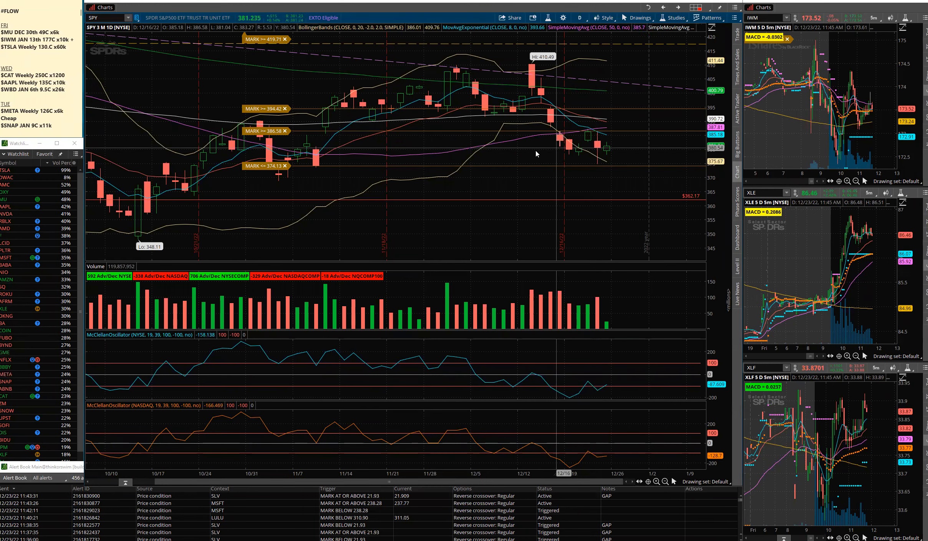
pyautogui.moveTo(606, 153)
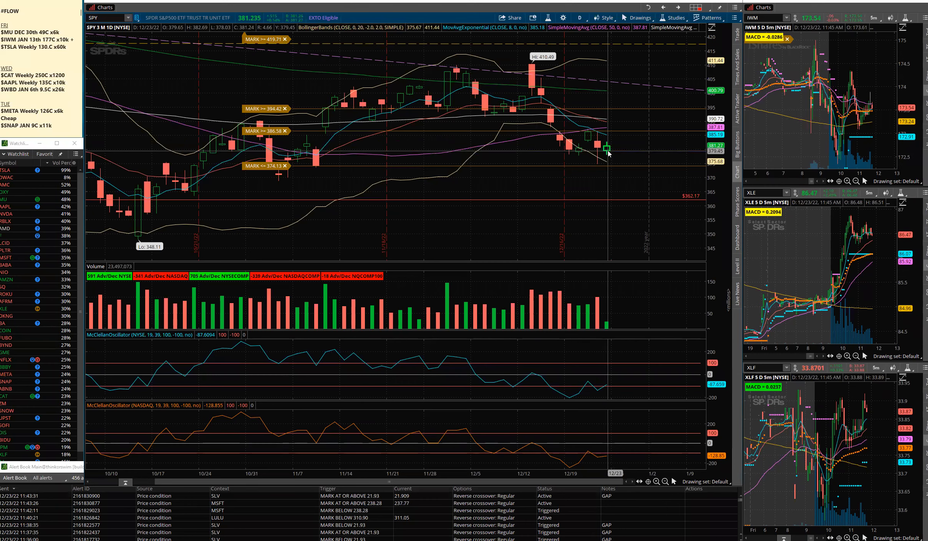
pyautogui.moveTo(595, 160)
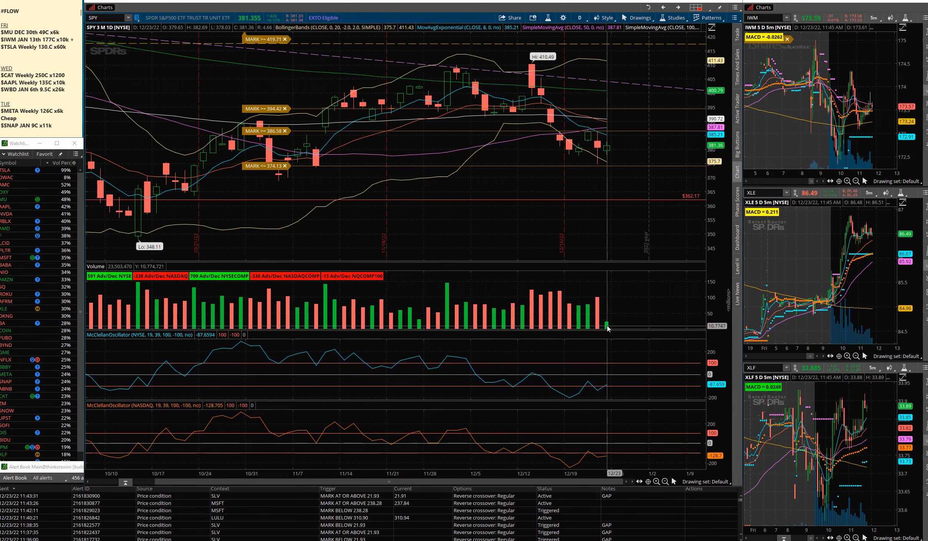
pyautogui.moveTo(607, 182)
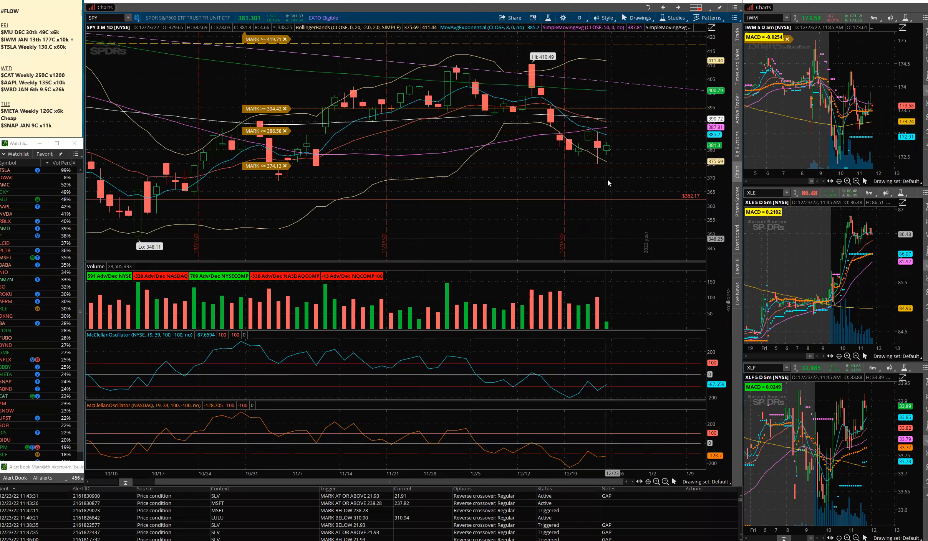
pyautogui.moveTo(621, 145)
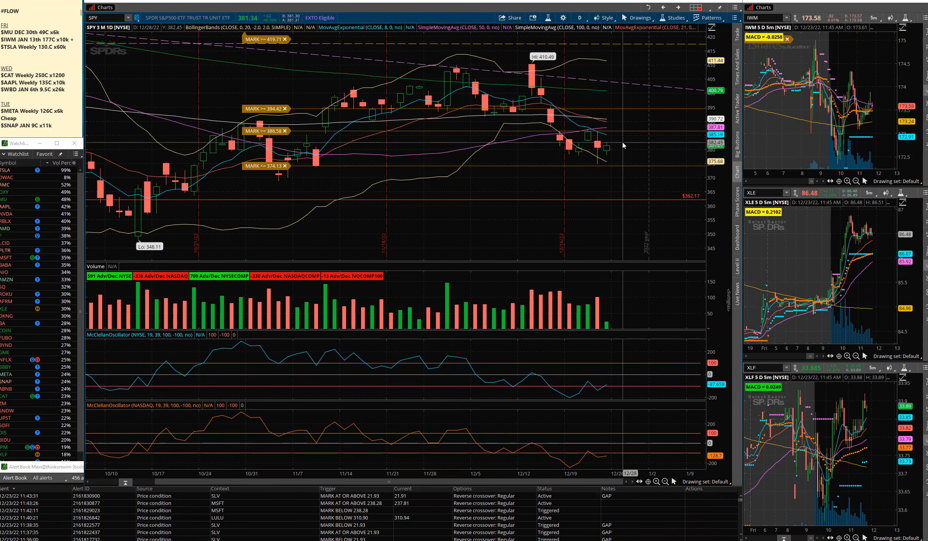
pyautogui.moveTo(602, 147)
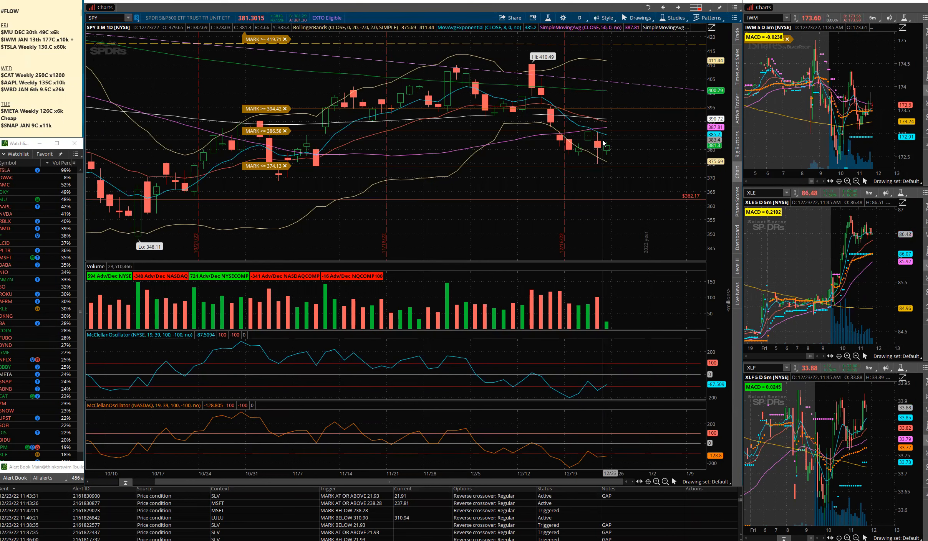
pyautogui.moveTo(615, 150)
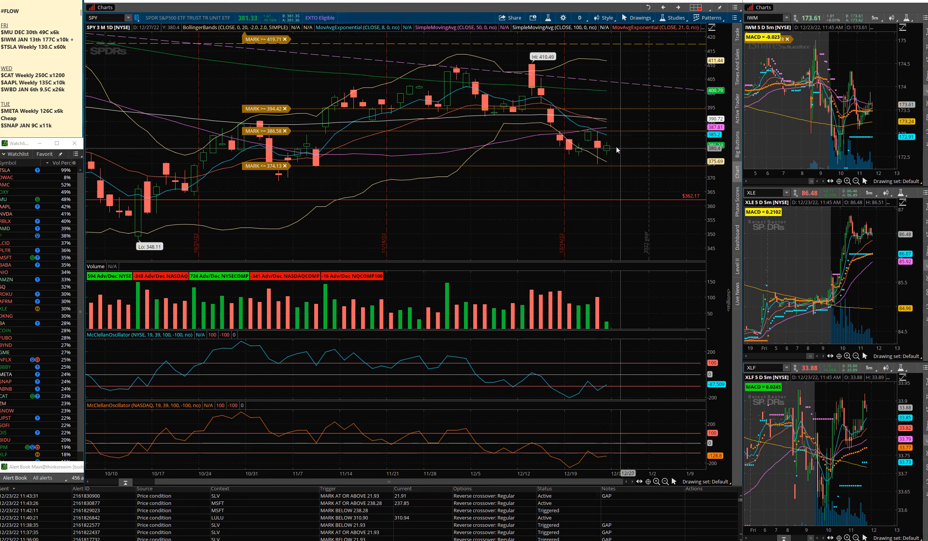
pyautogui.moveTo(615, 134)
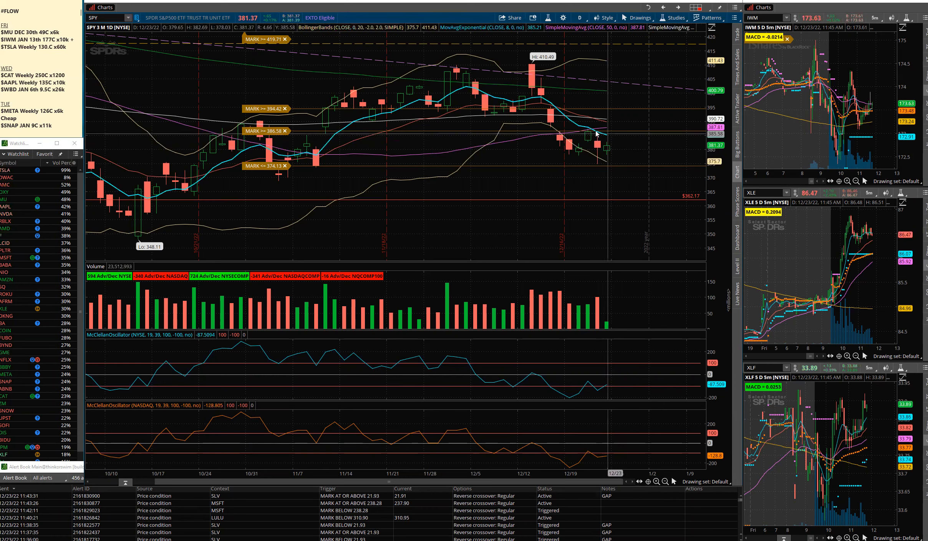
pyautogui.moveTo(603, 135)
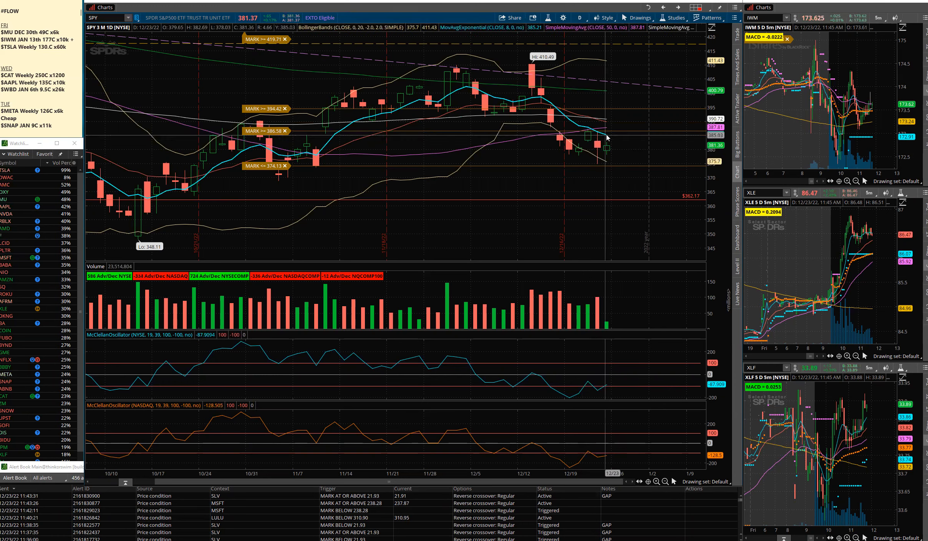
pyautogui.moveTo(615, 125)
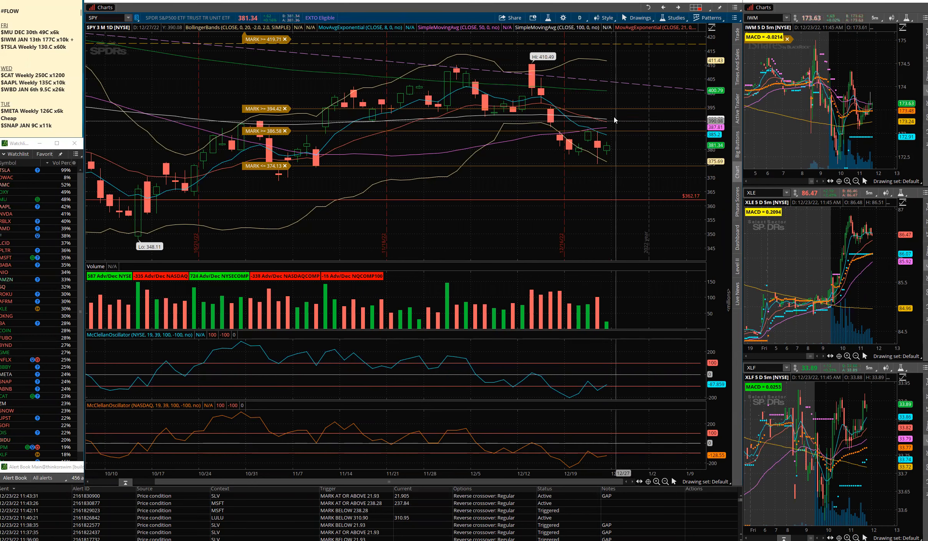
pyautogui.moveTo(615, 103)
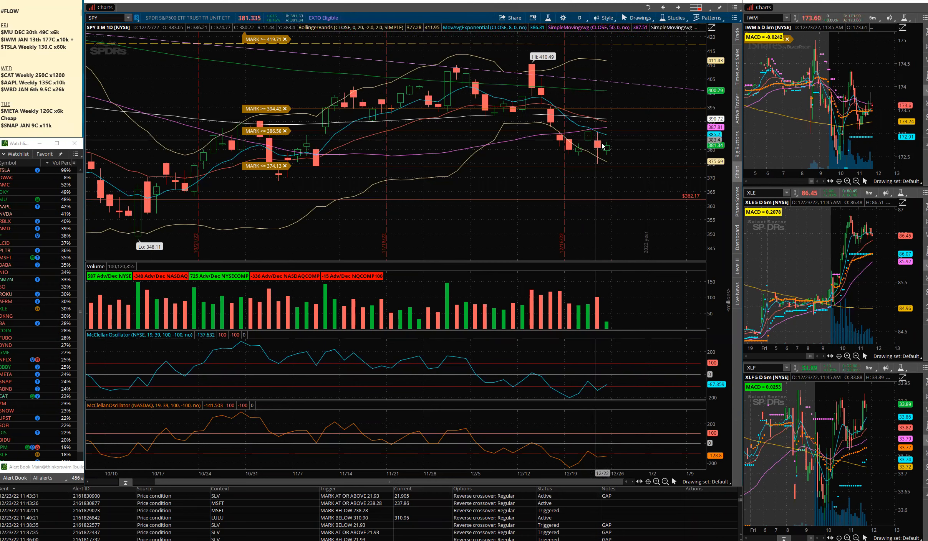
pyautogui.moveTo(626, 147)
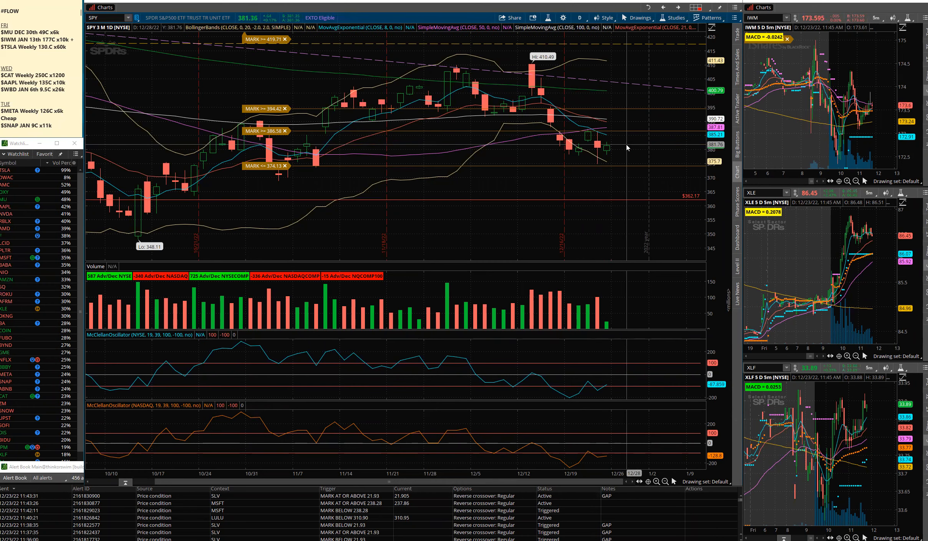
pyautogui.moveTo(595, 146)
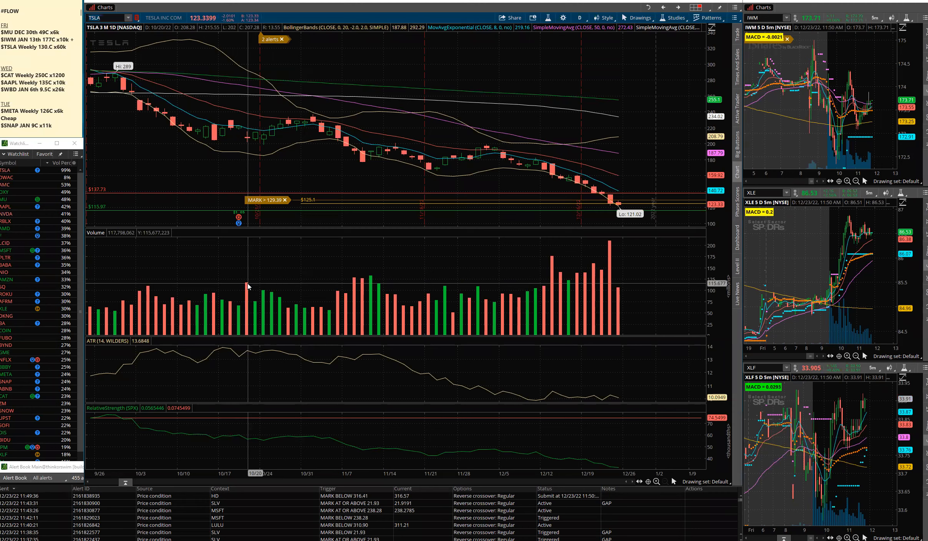
pyautogui.moveTo(585, 279)
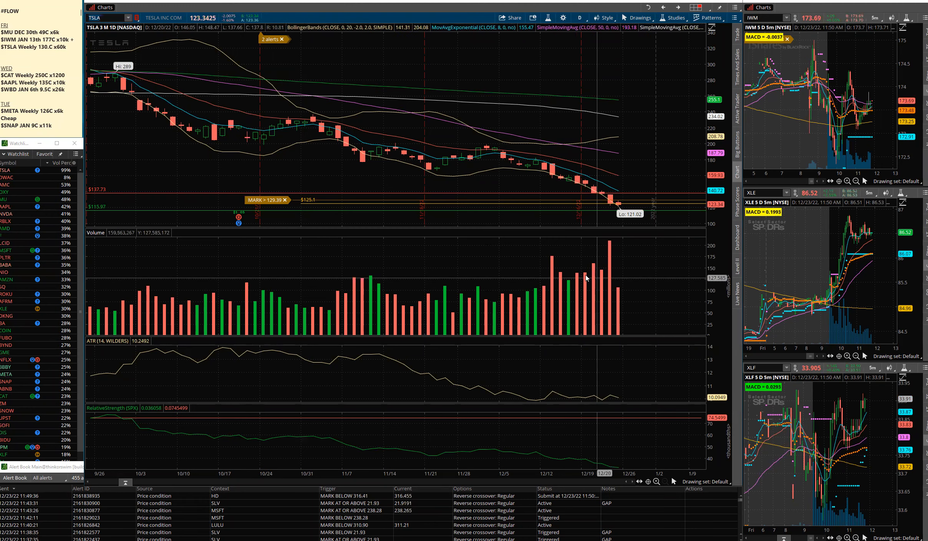
pyautogui.moveTo(602, 264)
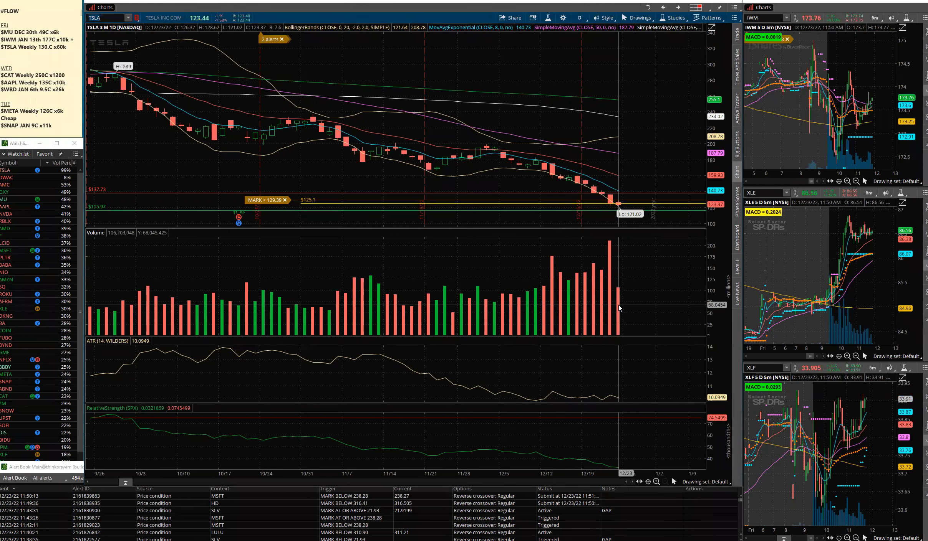
pyautogui.moveTo(605, 228)
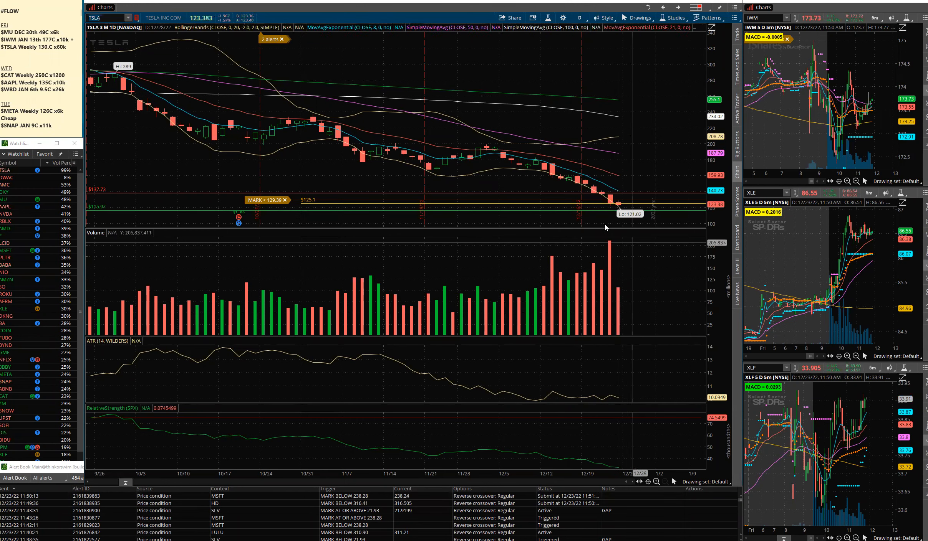
pyautogui.moveTo(613, 201)
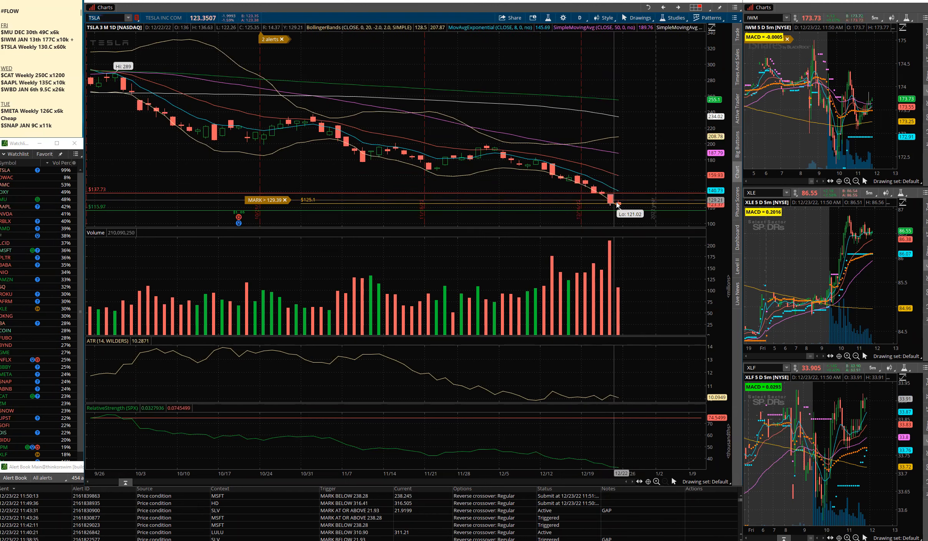
pyautogui.moveTo(622, 213)
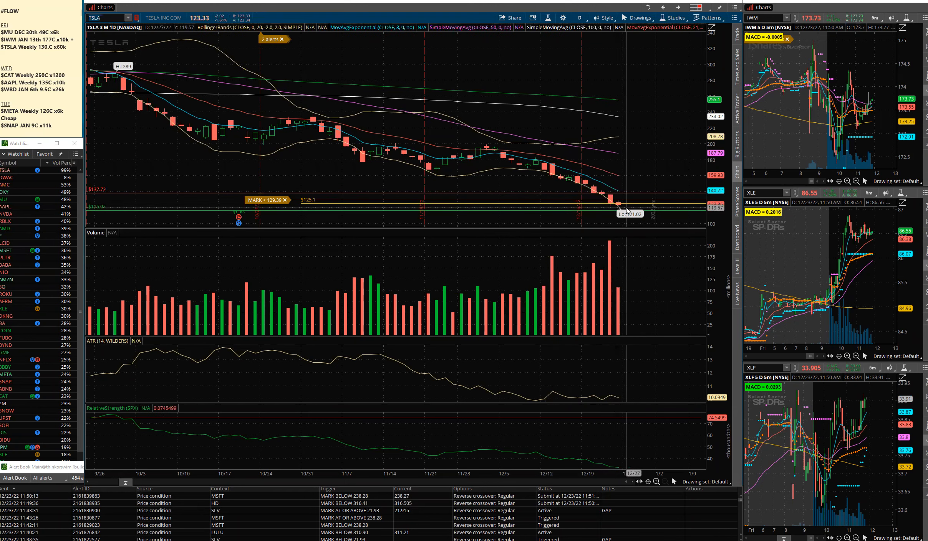
pyautogui.moveTo(621, 213)
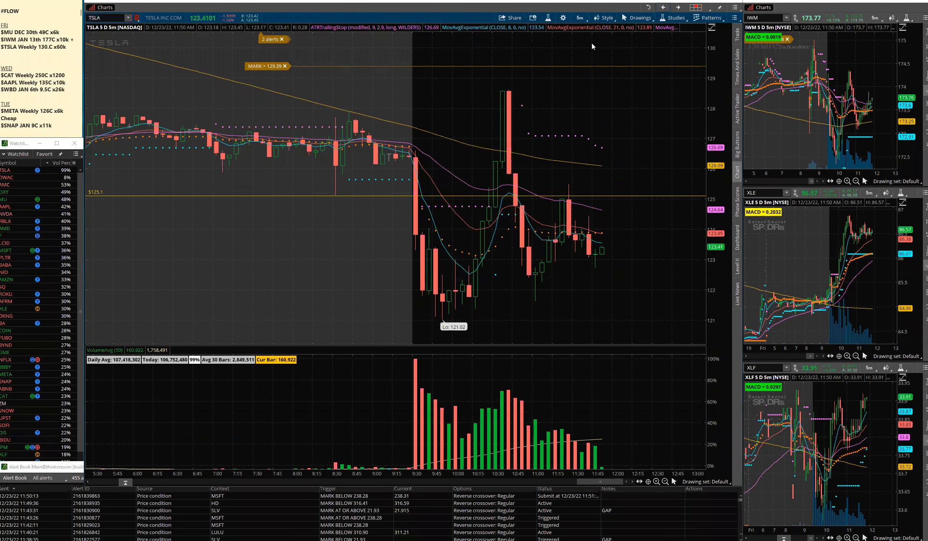
pyautogui.moveTo(501, 230)
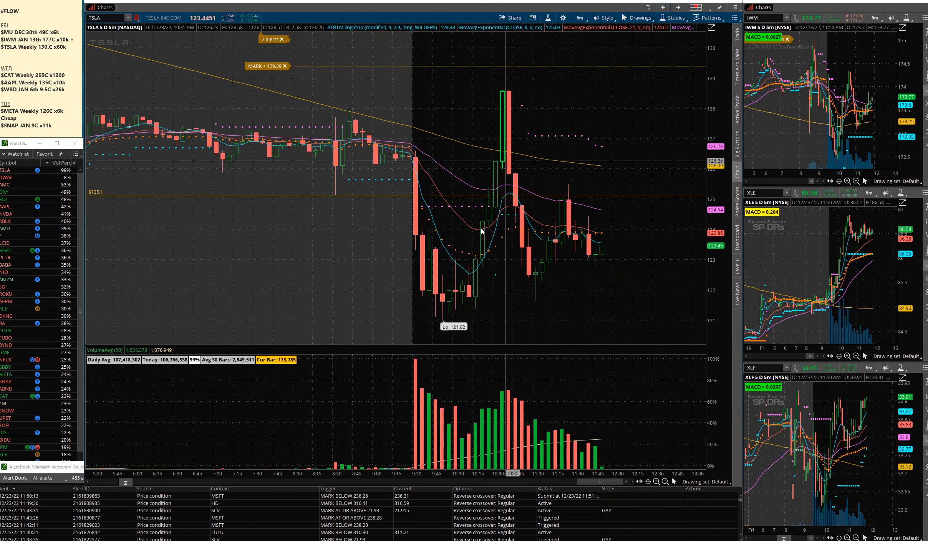
pyautogui.moveTo(524, 150)
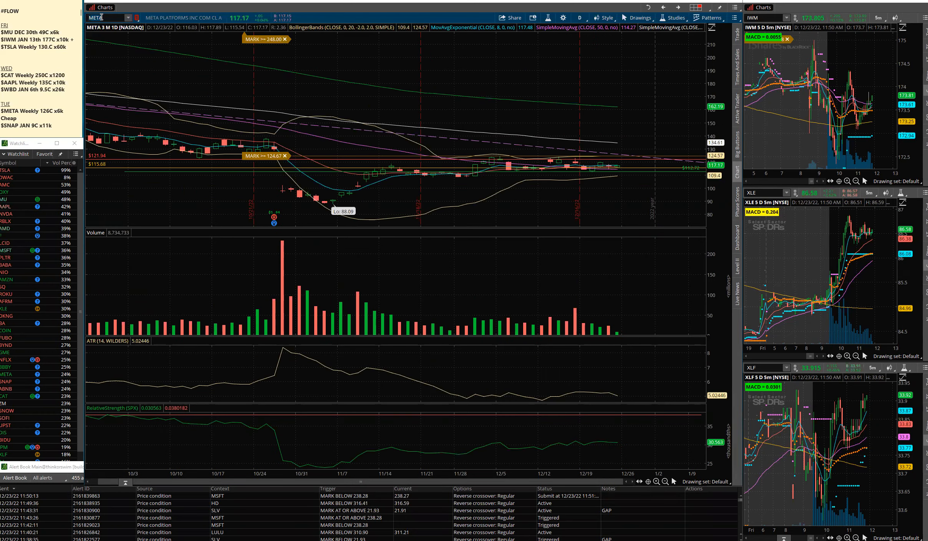
pyautogui.moveTo(599, 170)
pyautogui.write('NVDA')
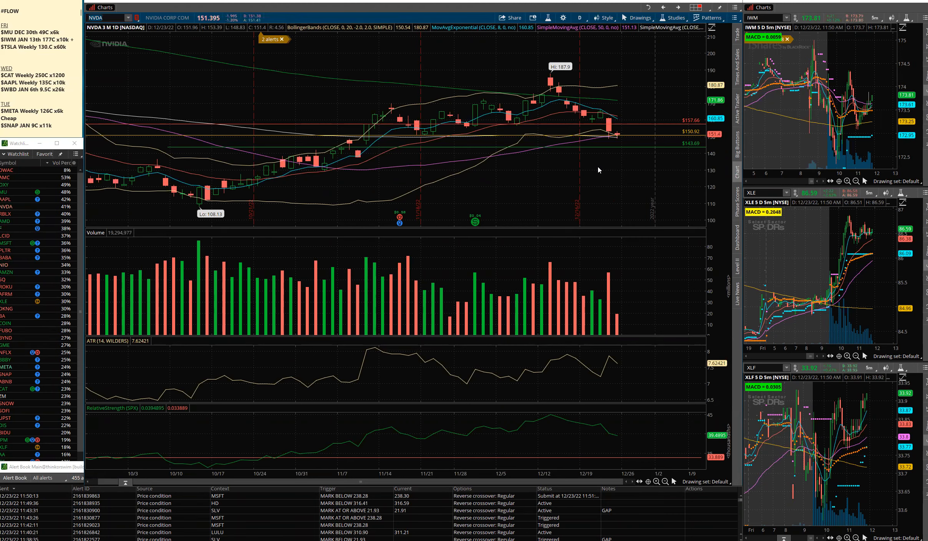
# Move the chart from META and NVDA to AMD's 3M daily view (low 54.57, high 79.23)
pyautogui.click(7, 220)
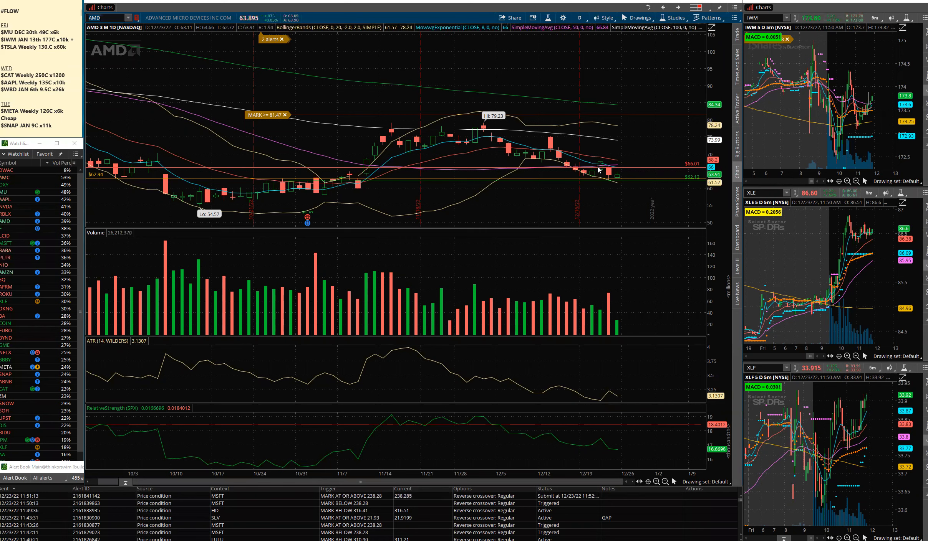
pyautogui.moveTo(584, 309)
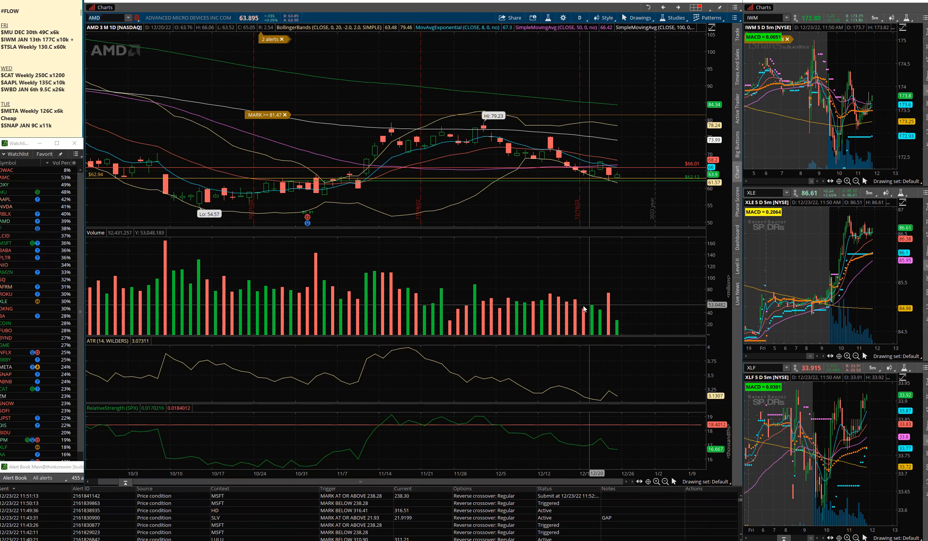